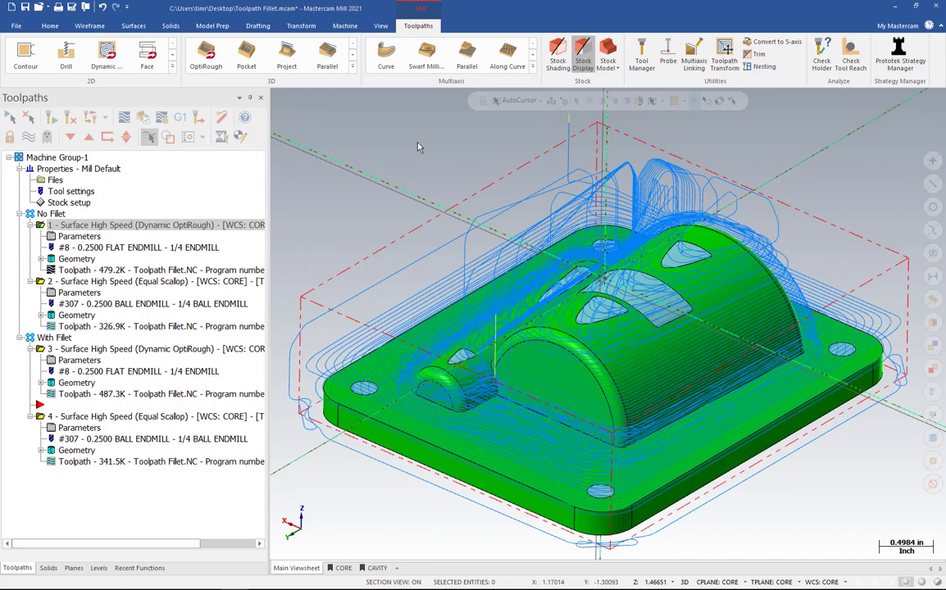
mouse_move(36, 144)
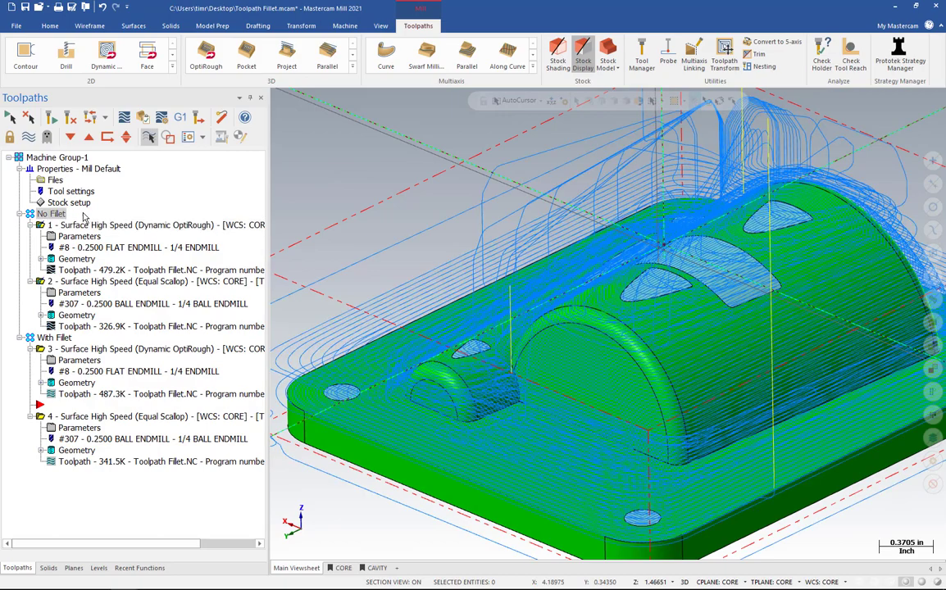
mouse_move(143, 118)
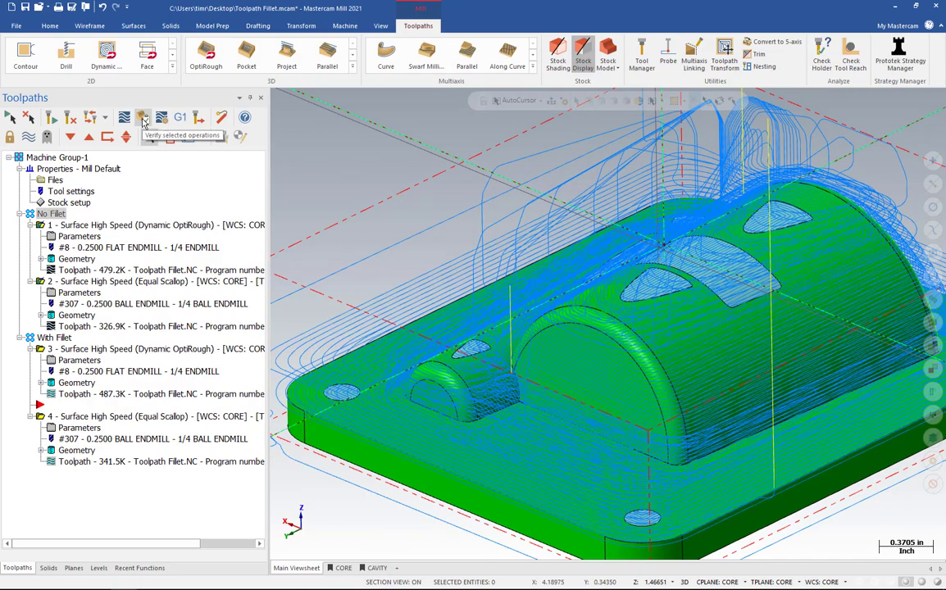
- Verify the no-fillet operations and zoom into the sharp interior corner of the stock
click(145, 118)
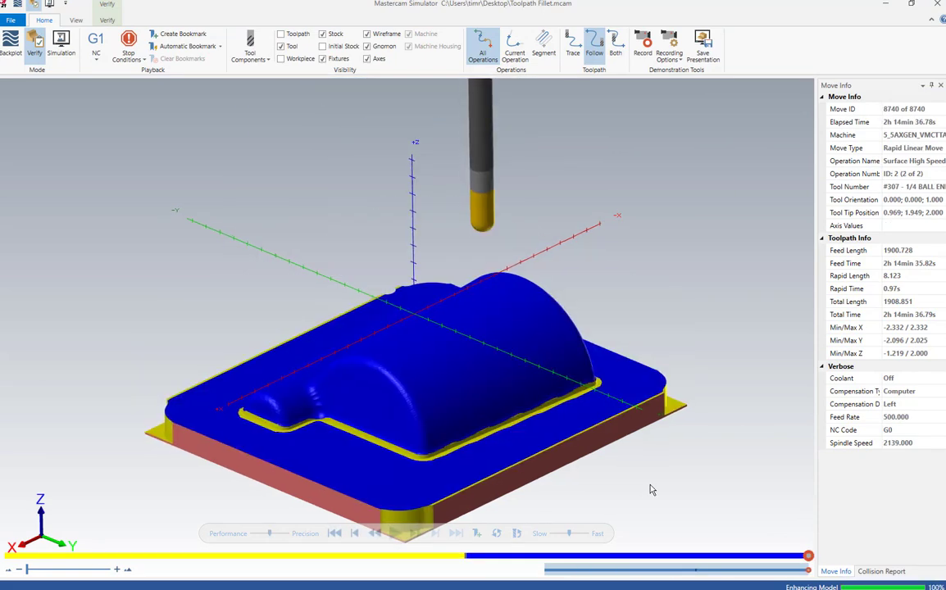
drag(653, 489, 446, 410)
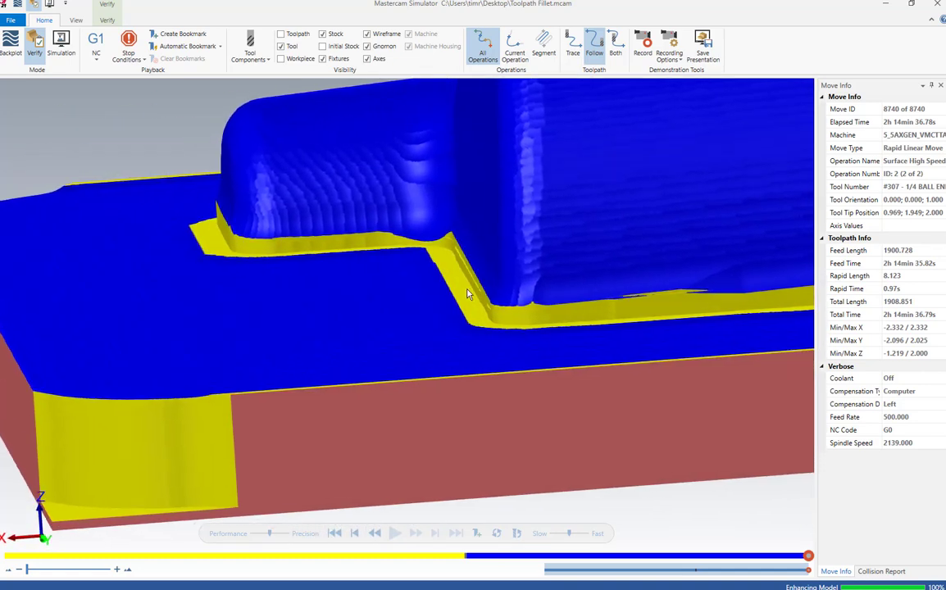
mouse_move(456, 276)
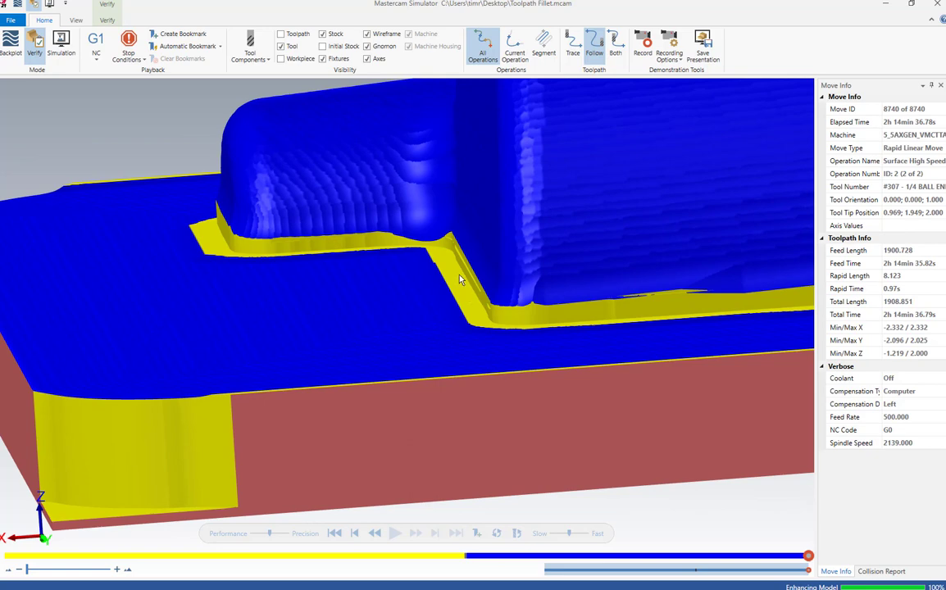
mouse_move(456, 289)
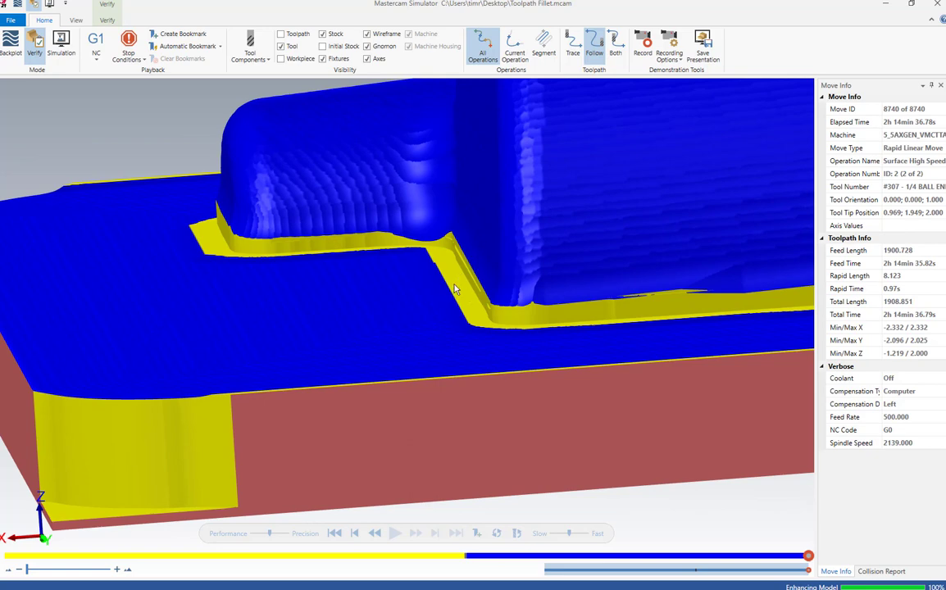
mouse_move(473, 282)
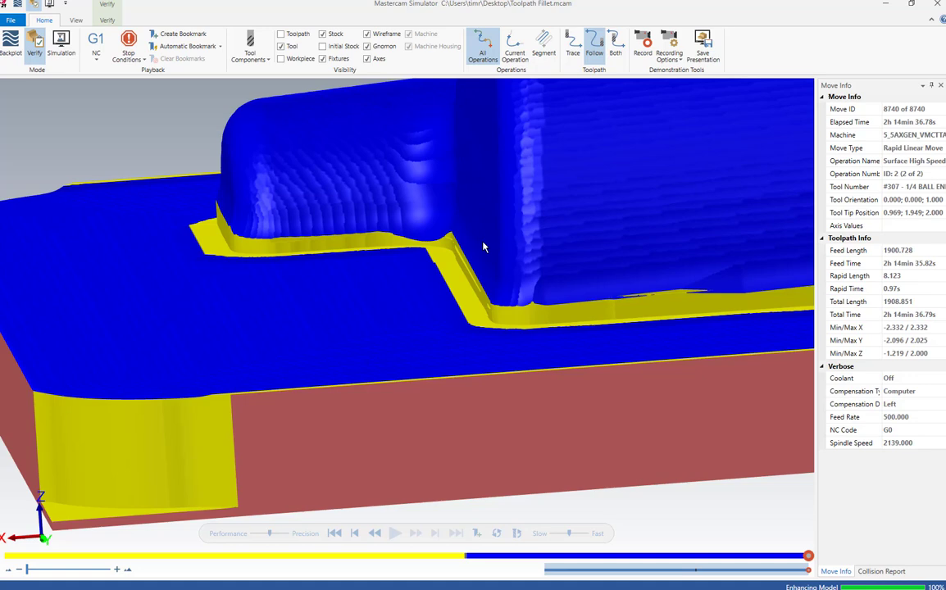
mouse_move(446, 300)
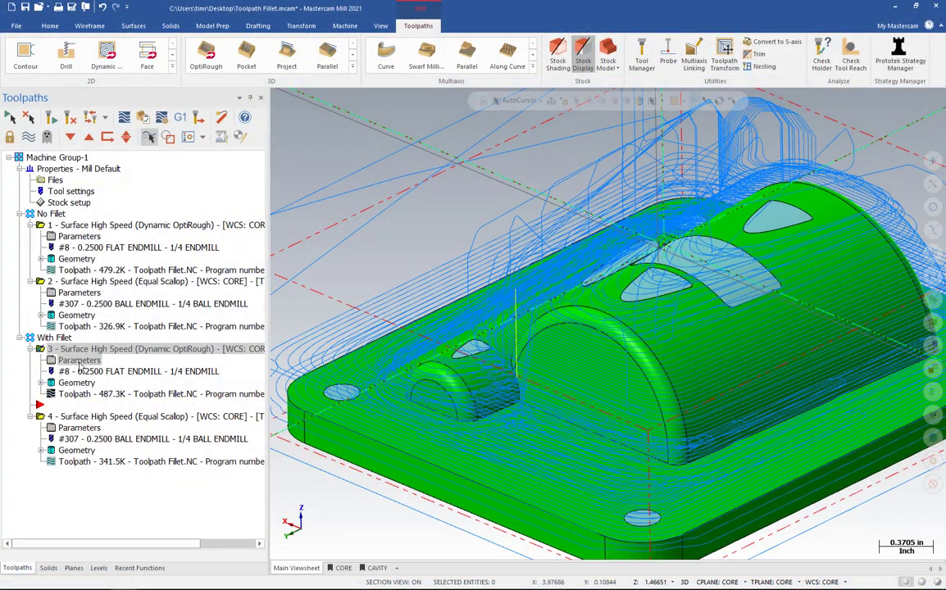
- Confirm operation 3 uses a Simple toolpath fillet of radius 0.1875 and accept its parameters
double_click(79, 361)
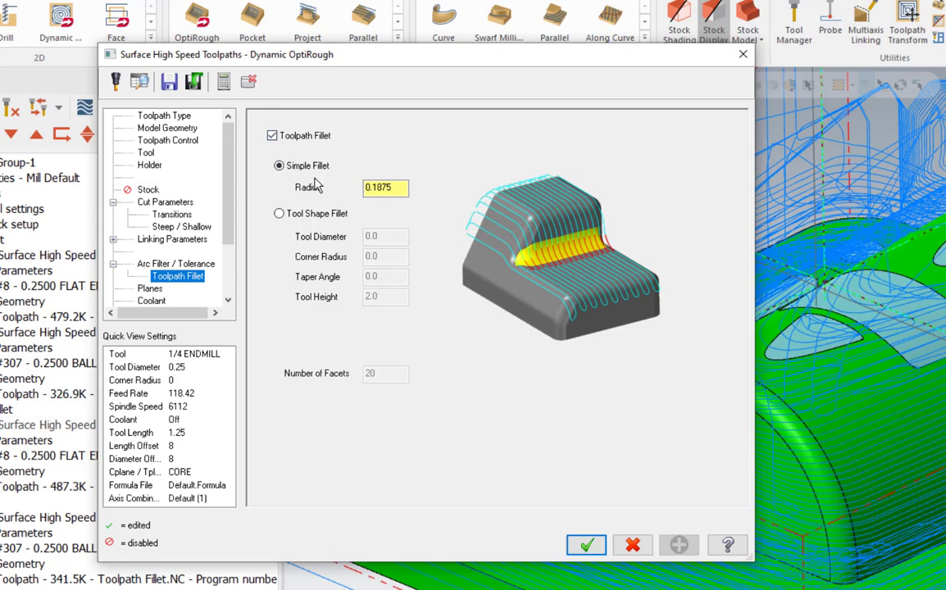
click(385, 187)
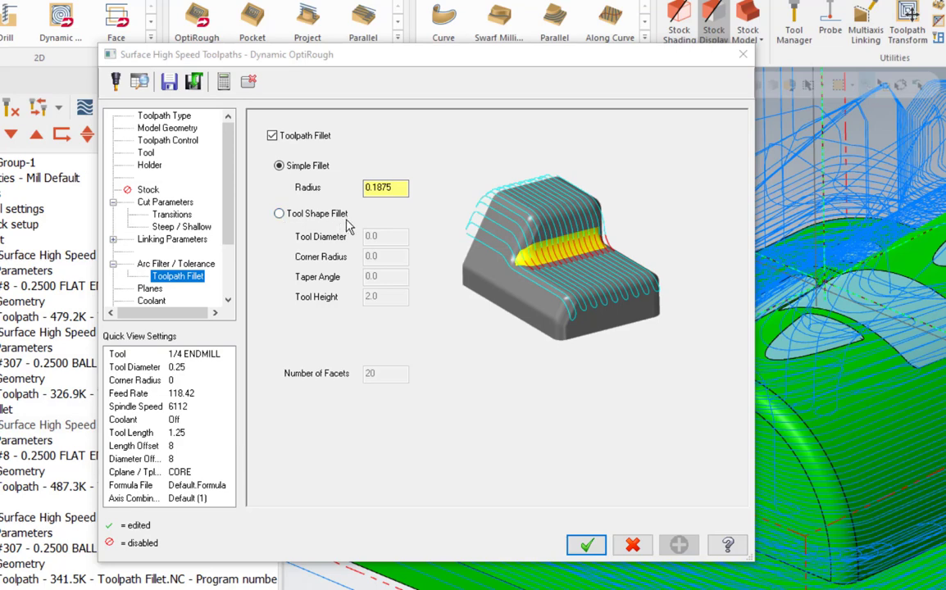
mouse_move(338, 248)
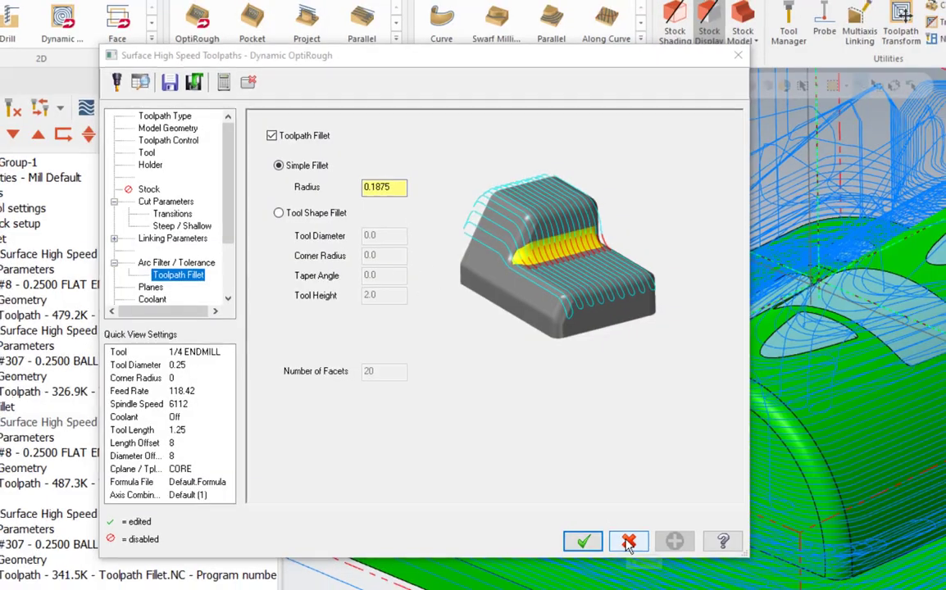
click(630, 542)
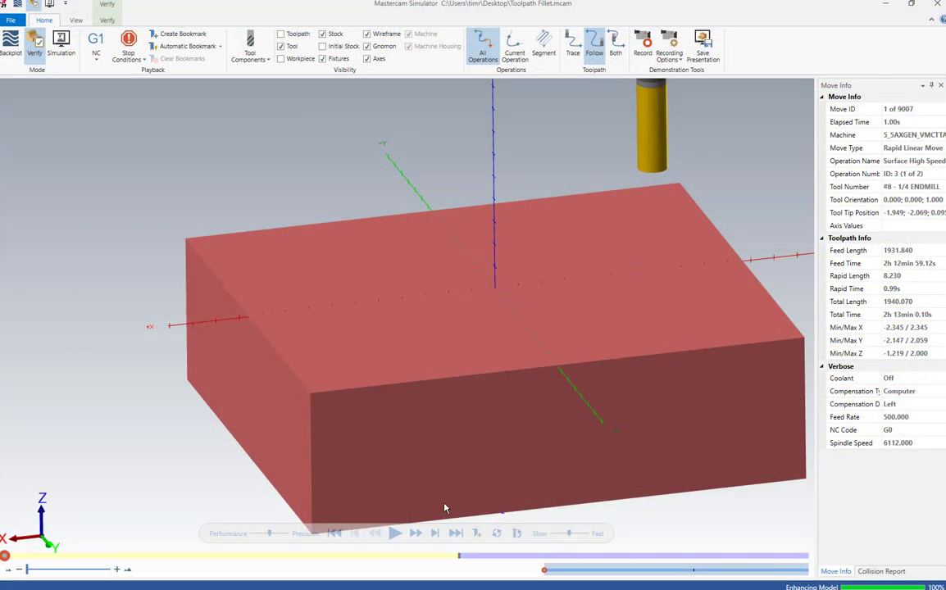
- Play the stock-removal simulation of the filleted roughing toolpath
click(395, 533)
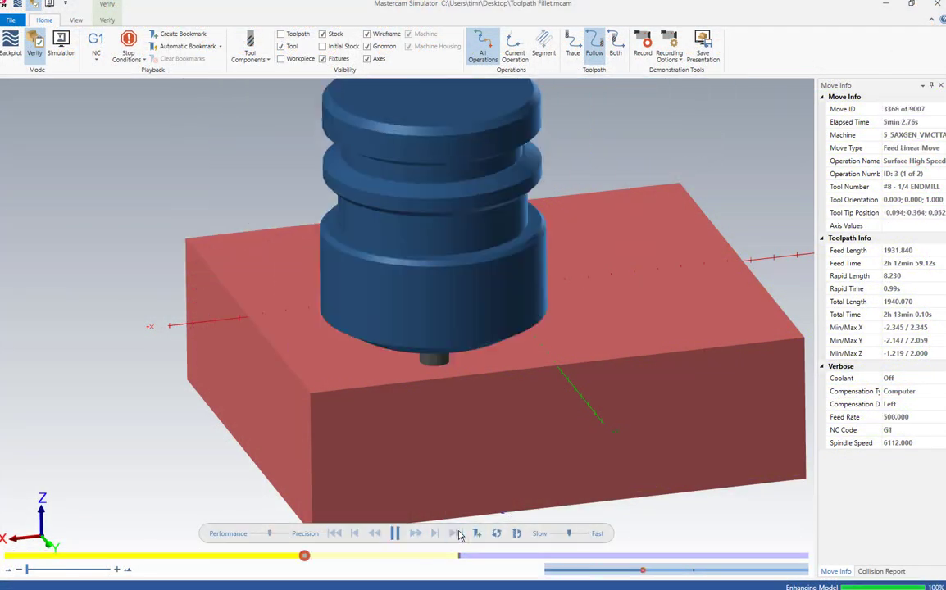